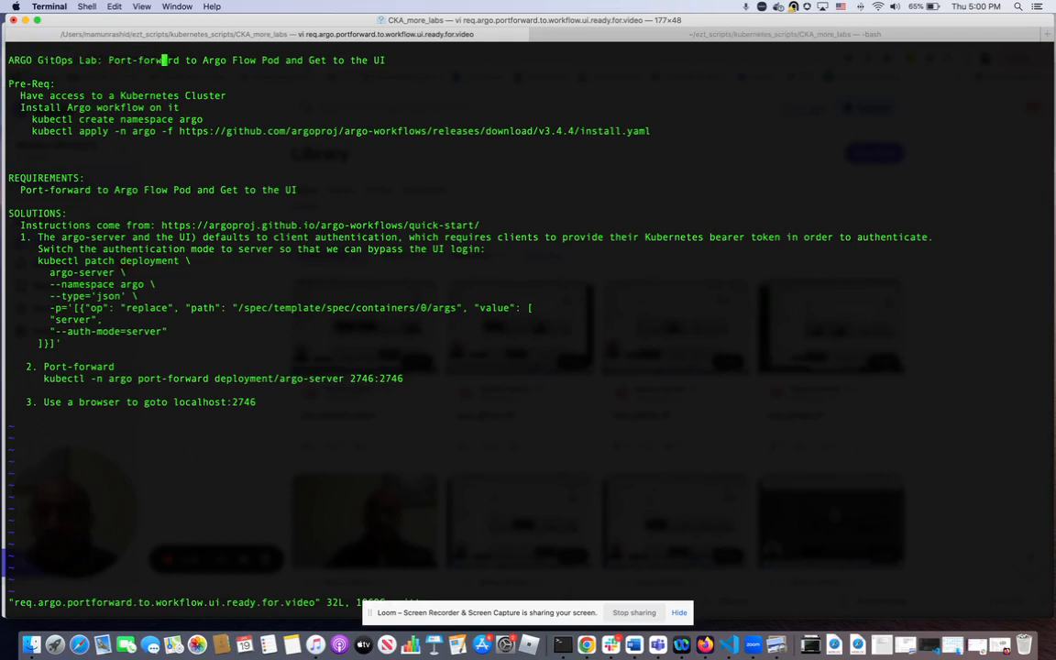
Step: Leave the Argo lab notes in vi and return to a fresh bash prompt
{"action": "key", "text": "i"}
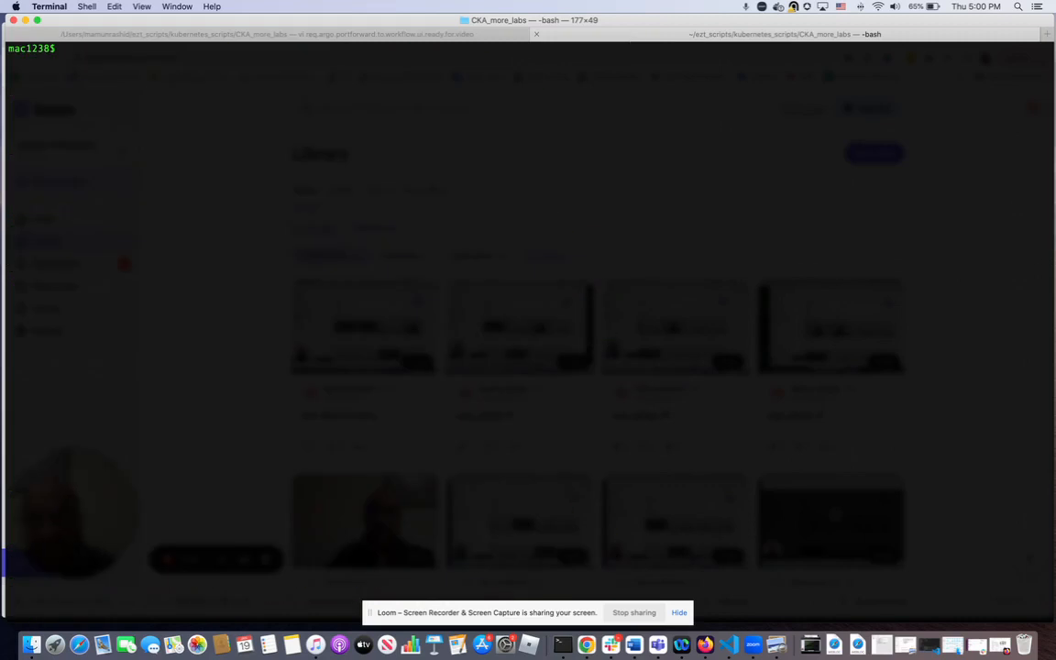
Step: Confirm the GKE node is Ready, create namespace argo, and apply the Argo v3.4.4 manifest
{"action": "type", "text": "k get node"}
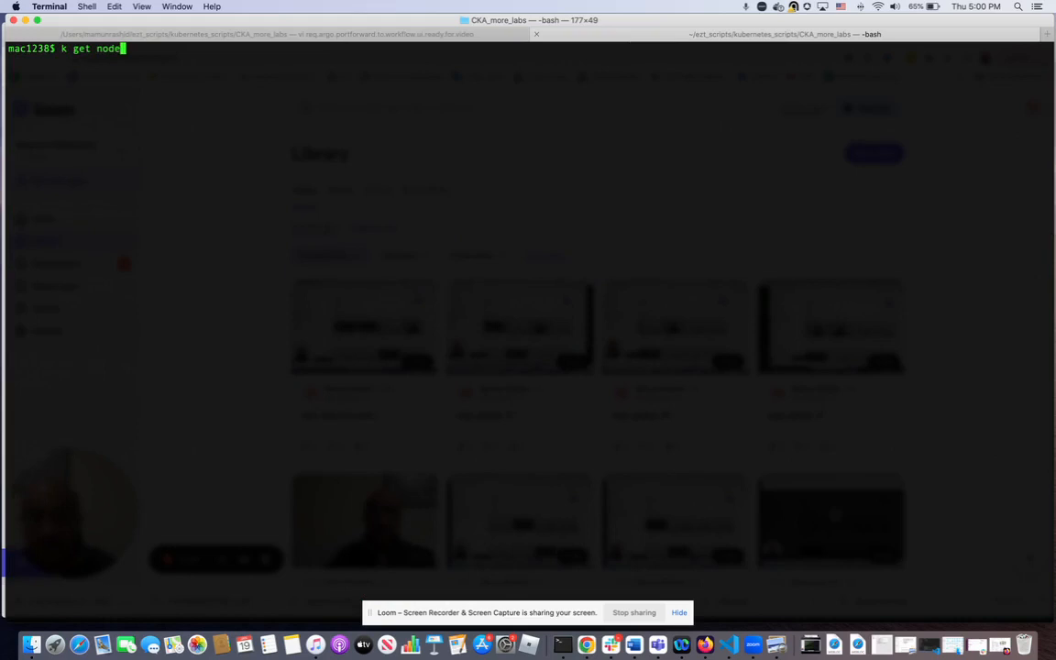
{"action": "key", "text": "Return"}
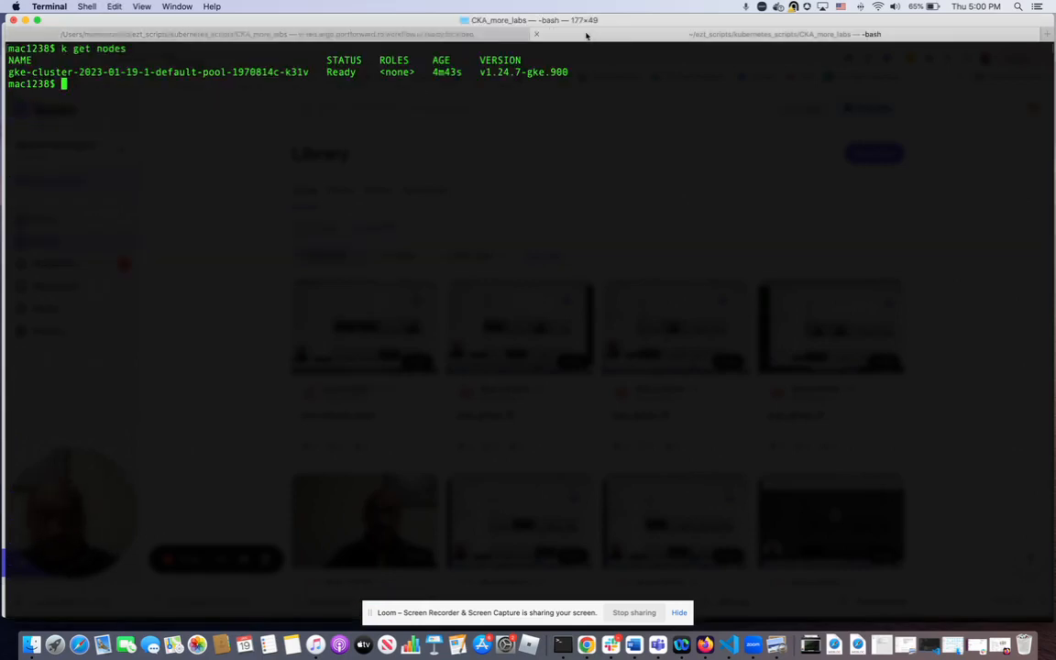
{"action": "type", "text": "vi req.argo.portforward.to.workflow.ui.ready.for.video"}
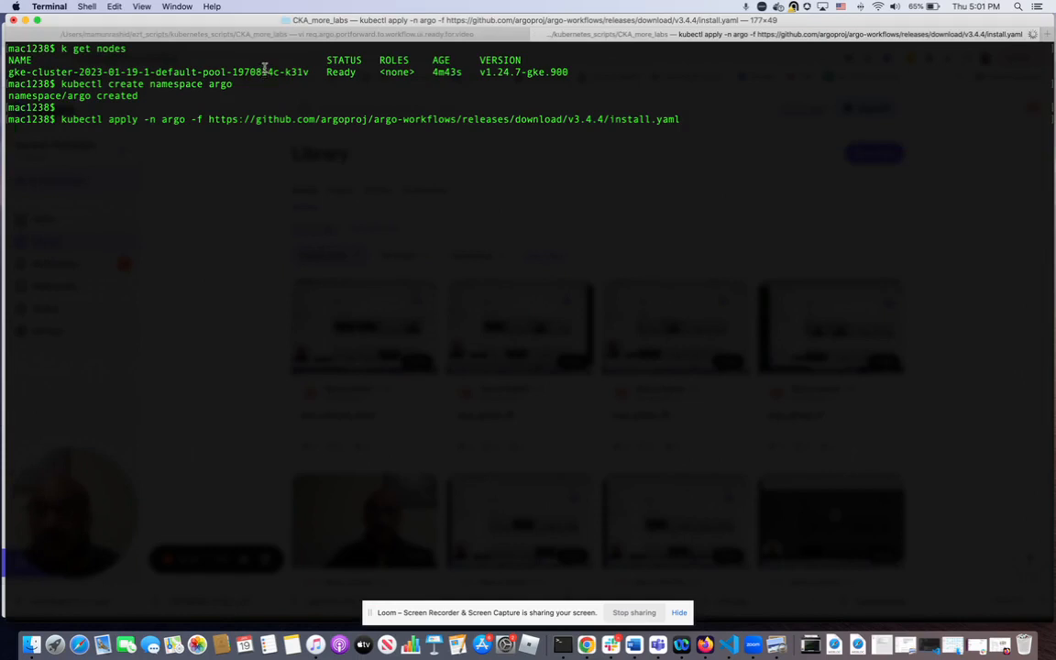
{"action": "key", "text": "Return"}
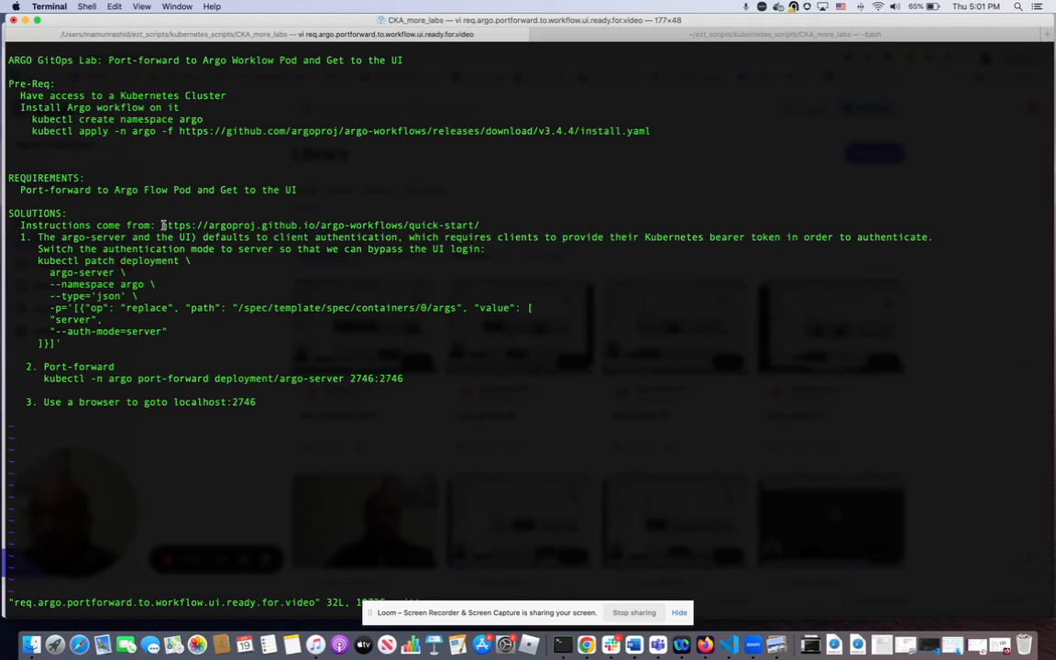
{"action": "mouse_move", "coordinate": [131, 238]}
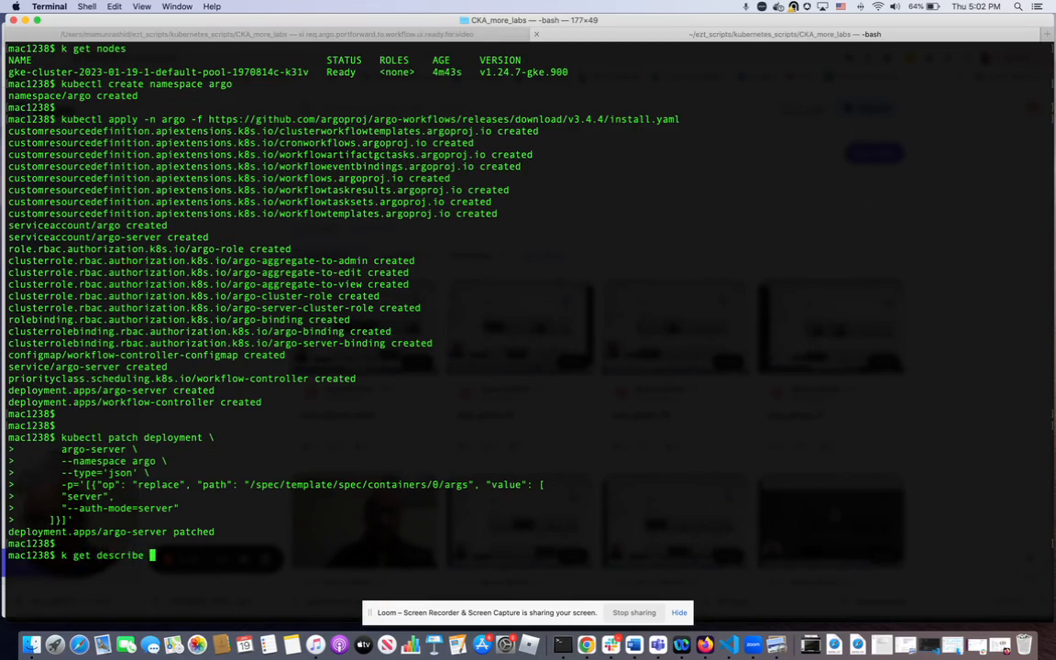
Step: Fetch the argo-server deployment as JSON, retrying with -n argo after not found
{"action": "type", "text": "deployment"}
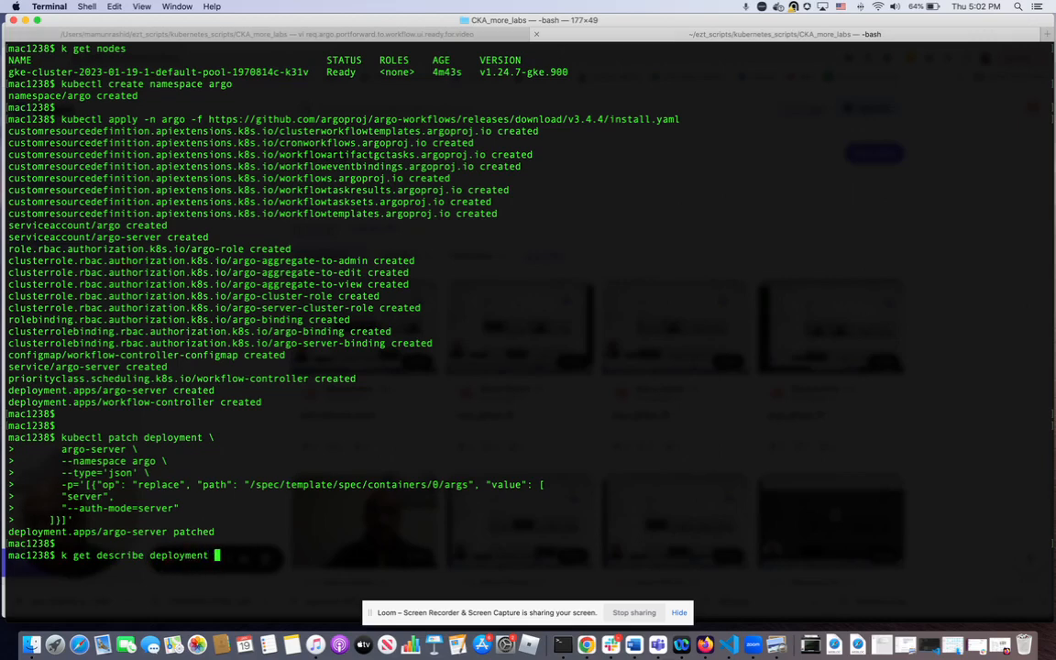
{"action": "type", "text": "argo-serge"}
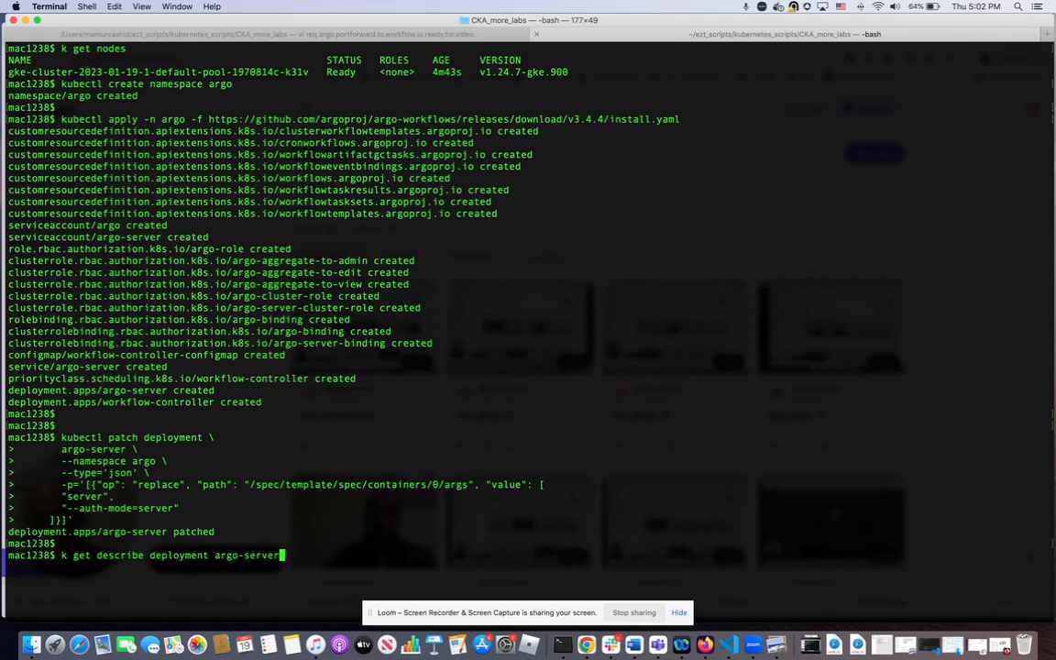
{"action": "key", "text": "Backspace"}
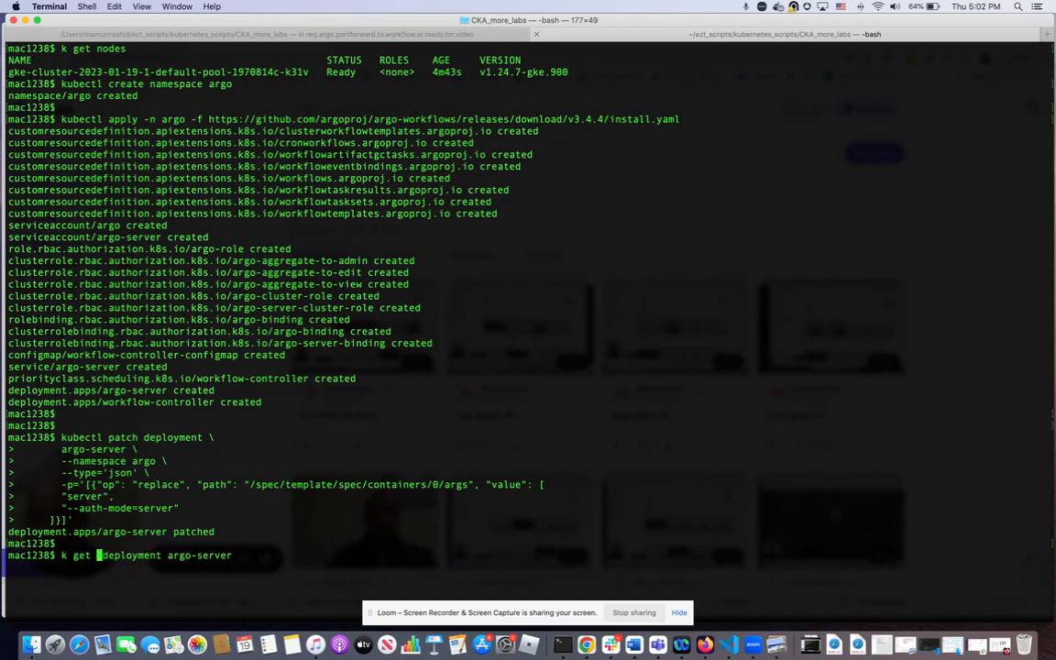
{"action": "mouse_move", "coordinate": [108, 556]}
{"action": "type", "text": " -"}
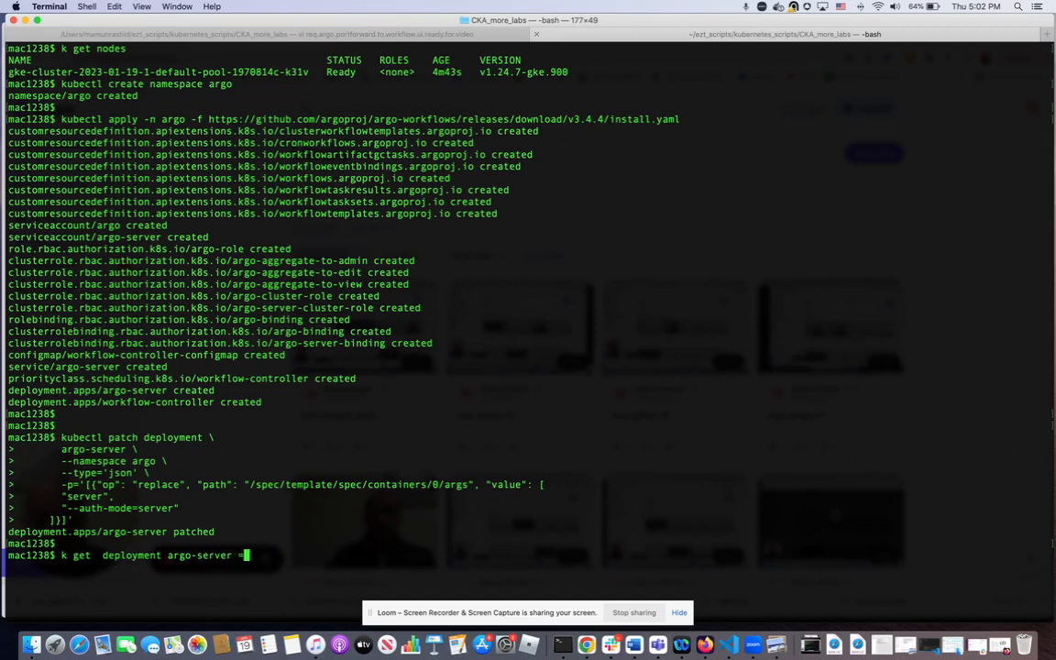
{"action": "type", "text": "o json"}
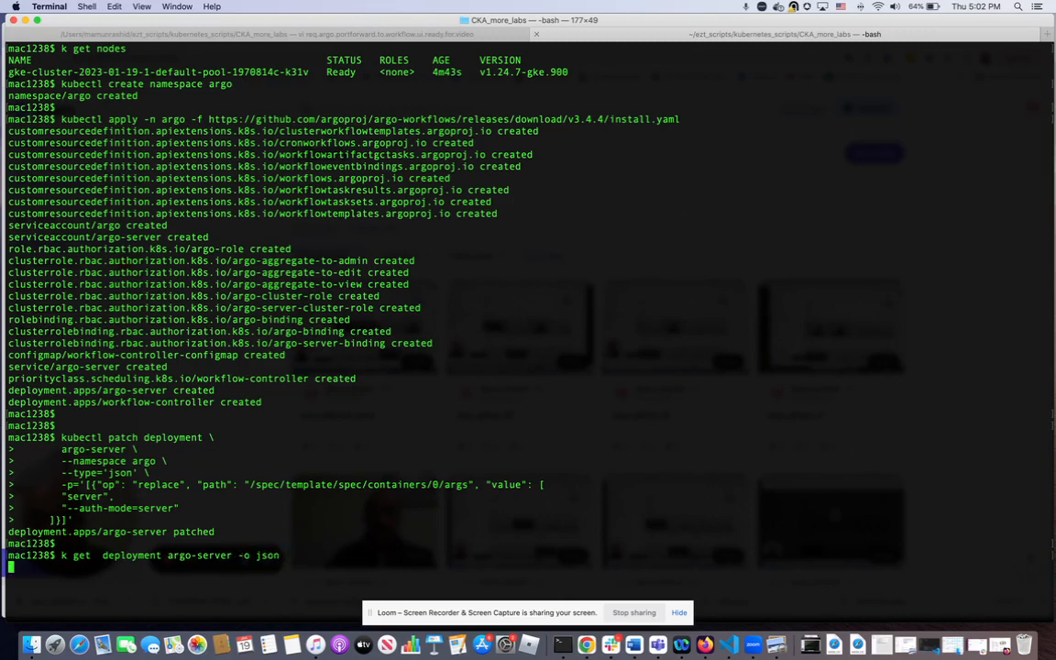
{"action": "key", "text": "Return"}
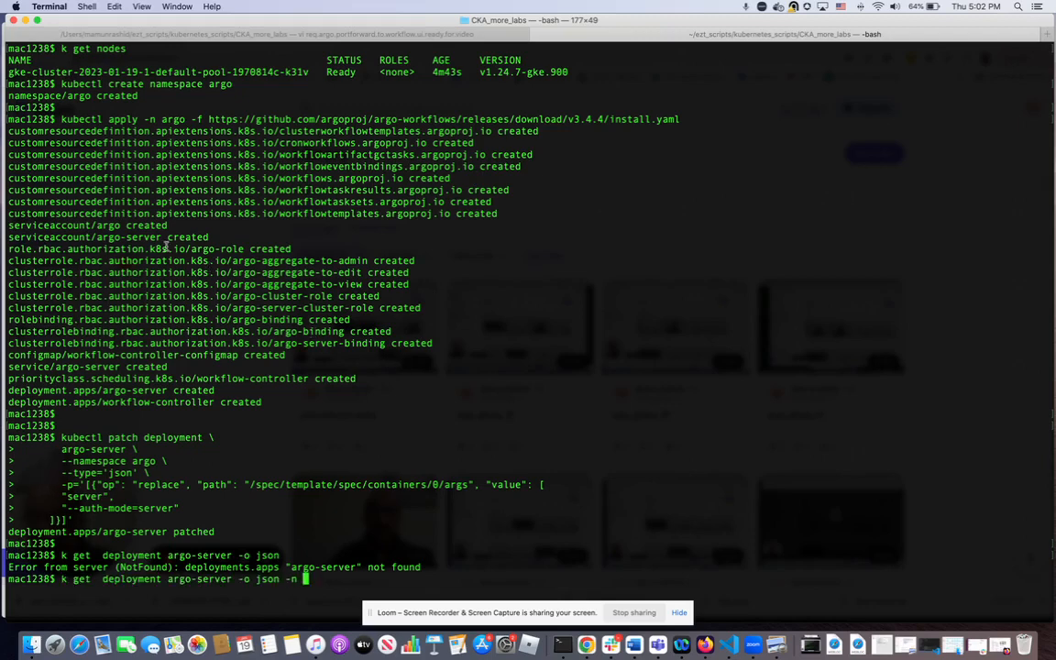
{"action": "type", "text": "argo"}
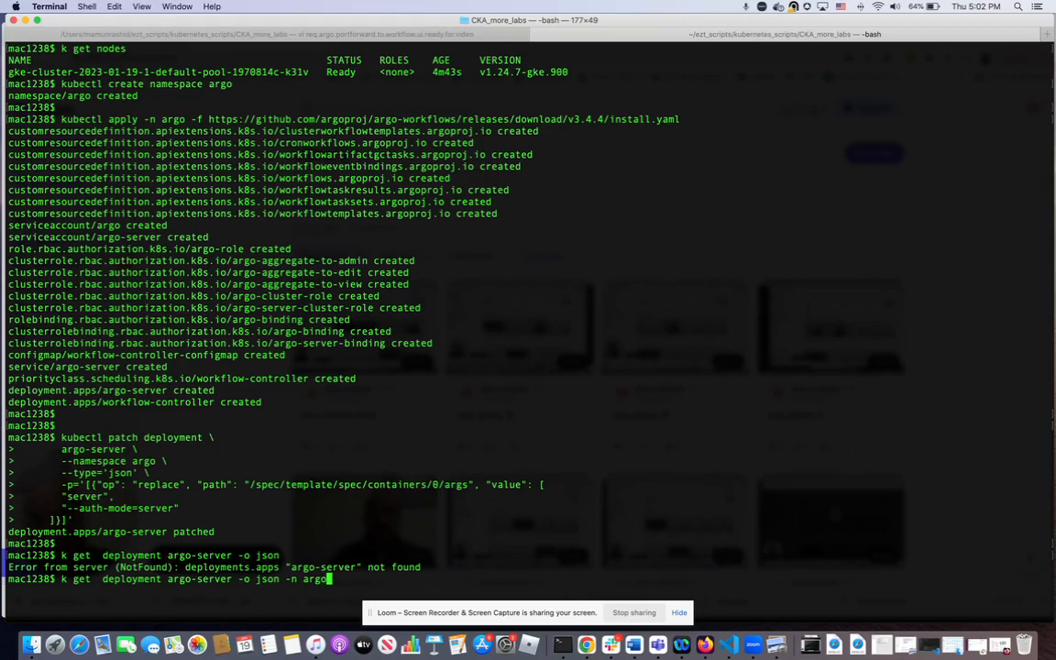
{"action": "key", "text": "Return"}
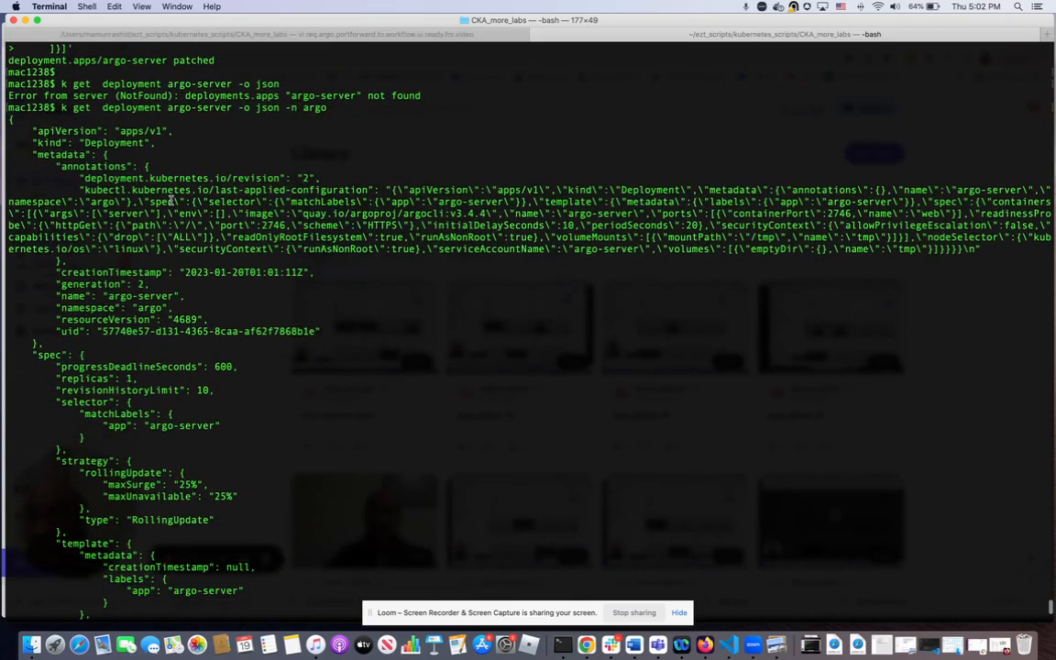
Step: Scroll the argo-server JSON to confirm --auth-mode=server and an Available status
{"action": "scroll", "scroll_direction": "down", "scroll_amount": 3}
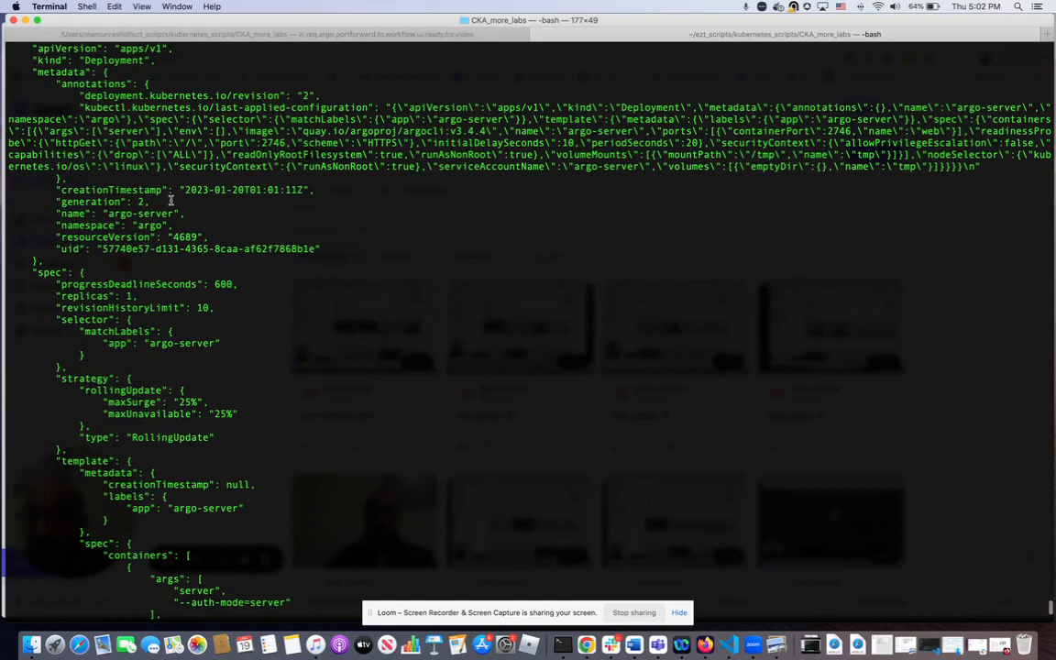
{"action": "scroll", "scroll_direction": "down", "scroll_amount": 3}
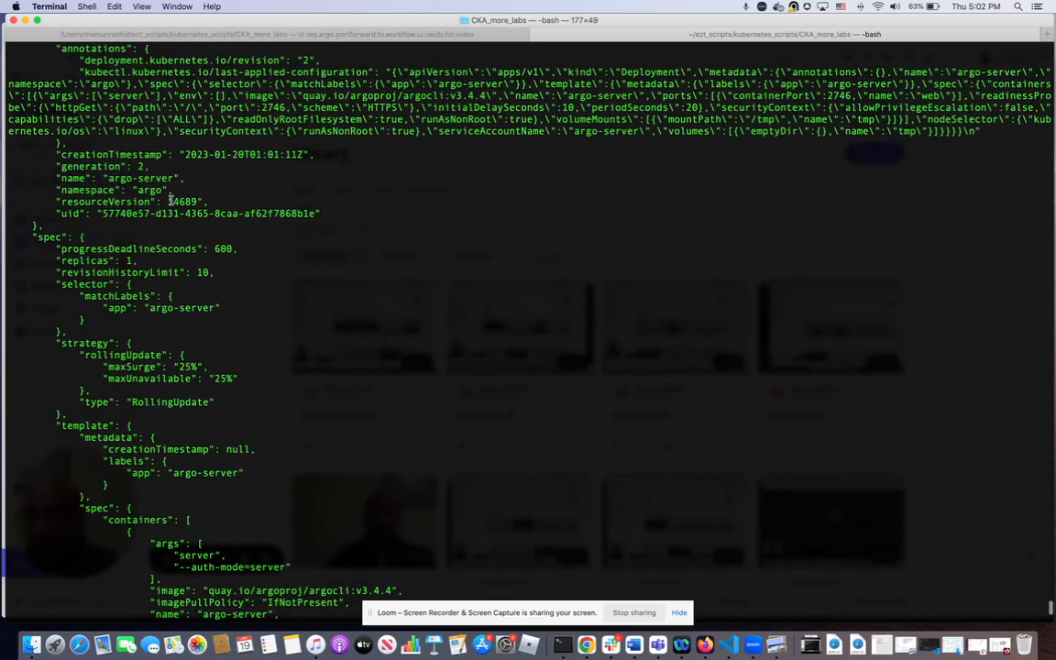
{"action": "scroll", "scroll_direction": "down", "scroll_amount": 3}
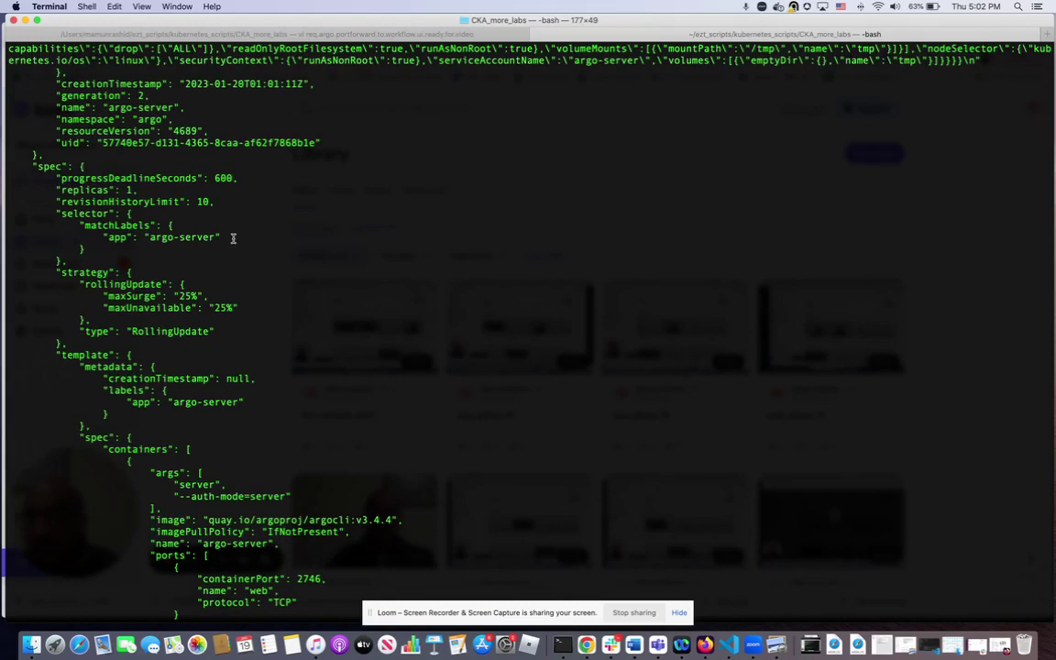
{"action": "scroll", "scroll_direction": "down", "scroll_amount": 3}
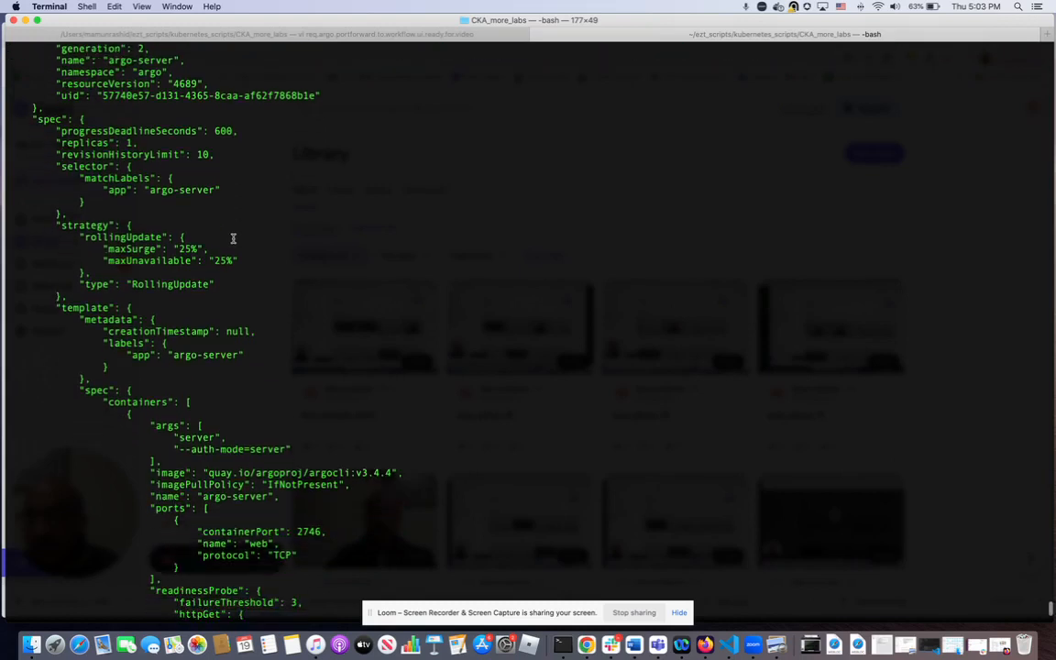
{"action": "scroll", "scroll_direction": "down", "scroll_amount": 3}
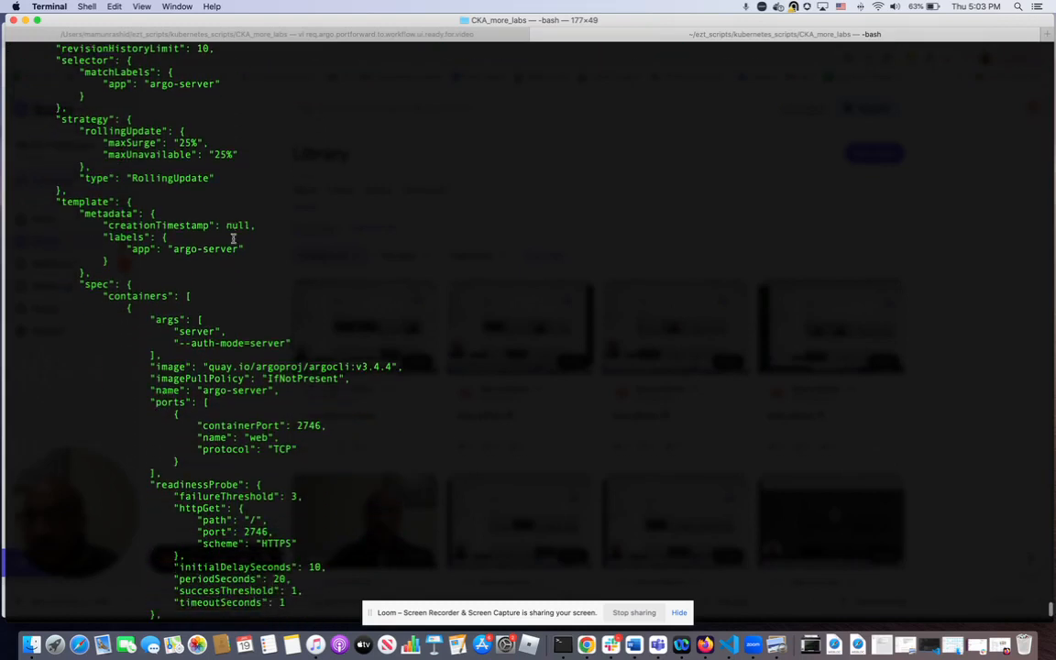
{"action": "scroll", "scroll_direction": "down", "scroll_amount": 3}
{"action": "type", "text": "l"}
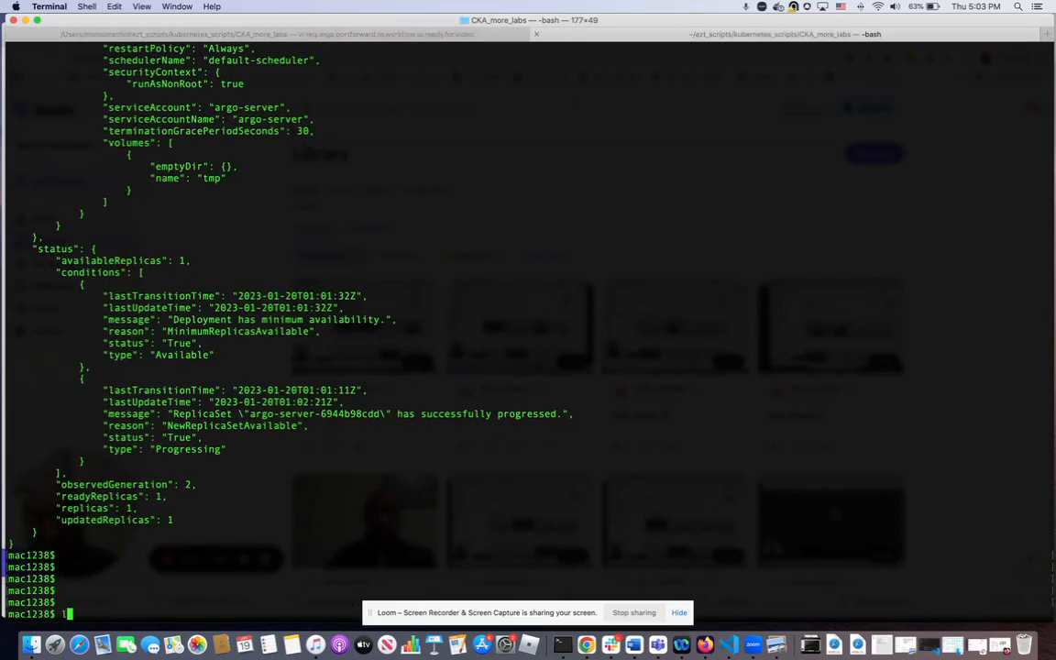
Step: List argo namespace deployments: argo-server and workflow-controller both ready 1/1
{"action": "type", "text": "k get"}
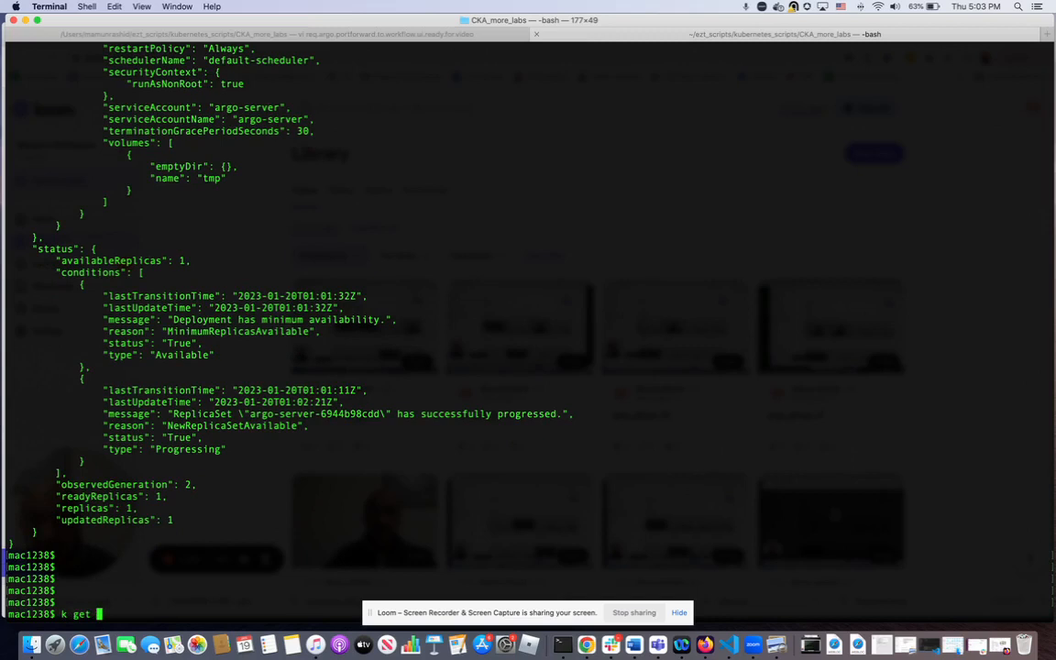
{"action": "type", "text": "deployment"}
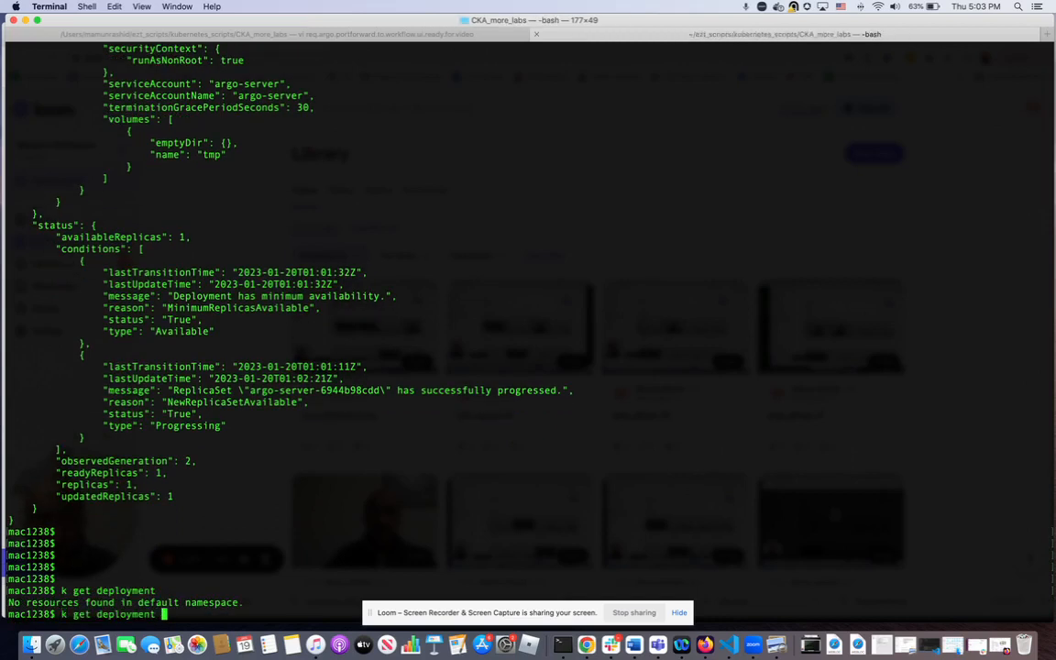
{"action": "type", "text": "-n argo"}
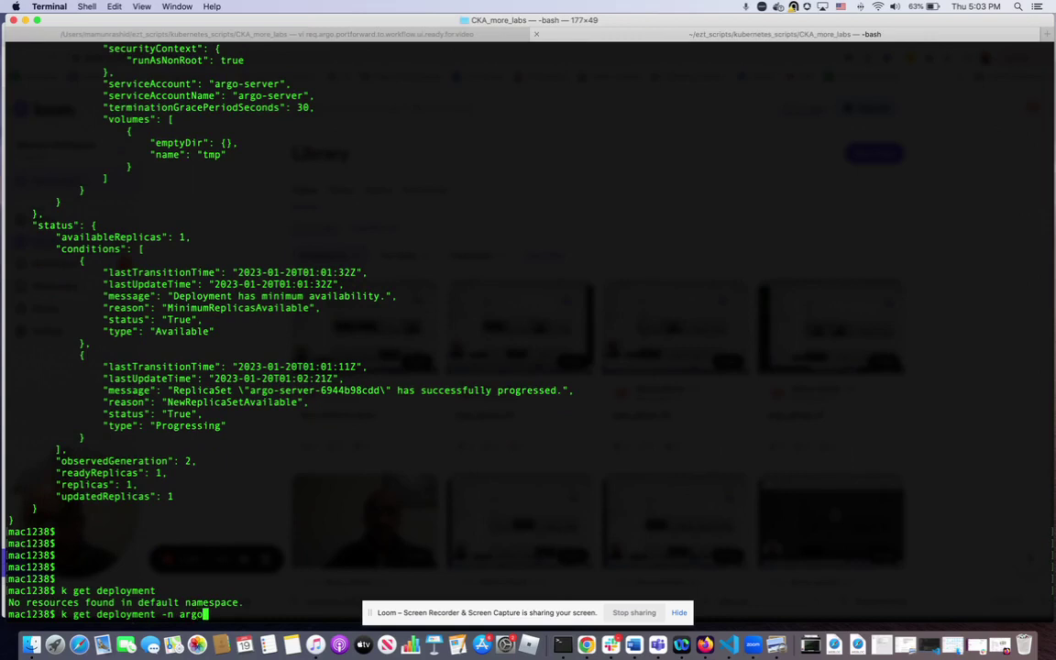
{"action": "key", "text": "Return"}
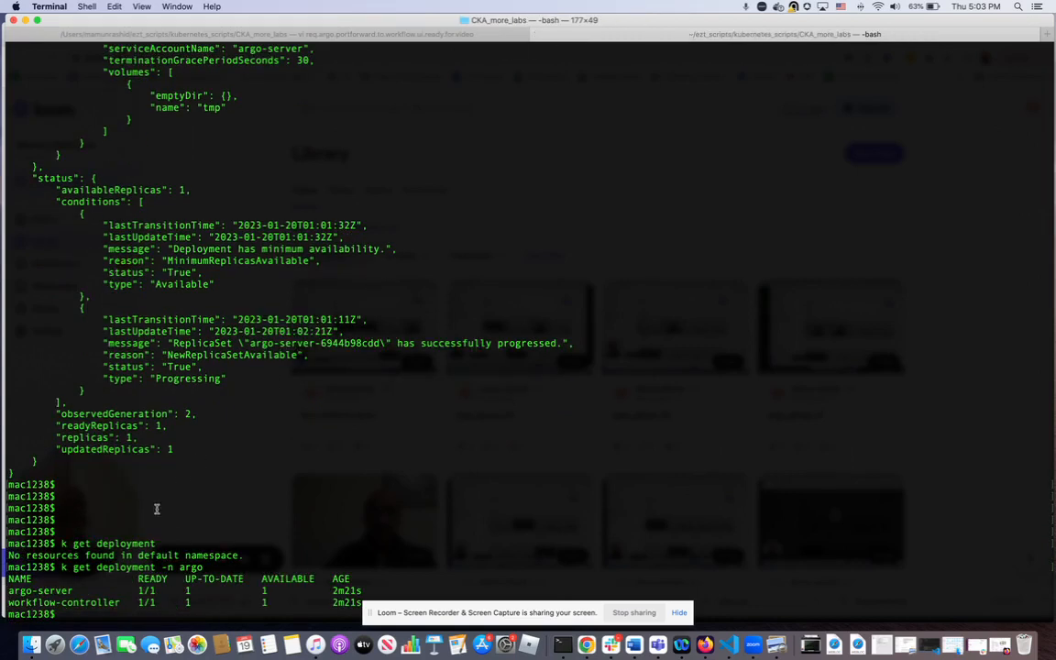
{"action": "mouse_move", "coordinate": [57, 603]}
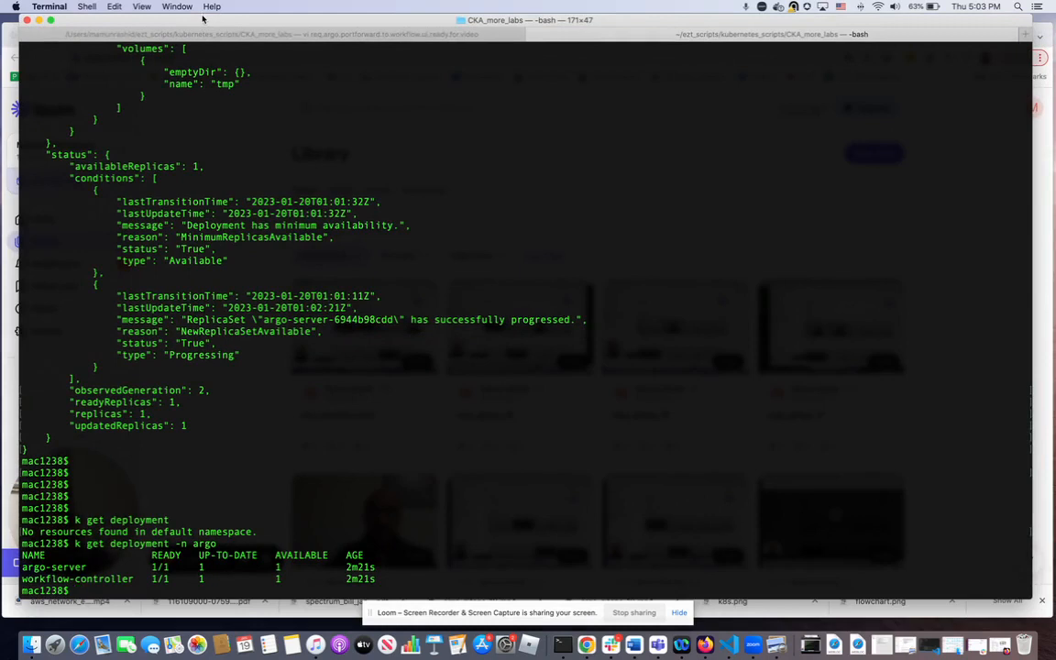
{"action": "key", "text": "Return"}
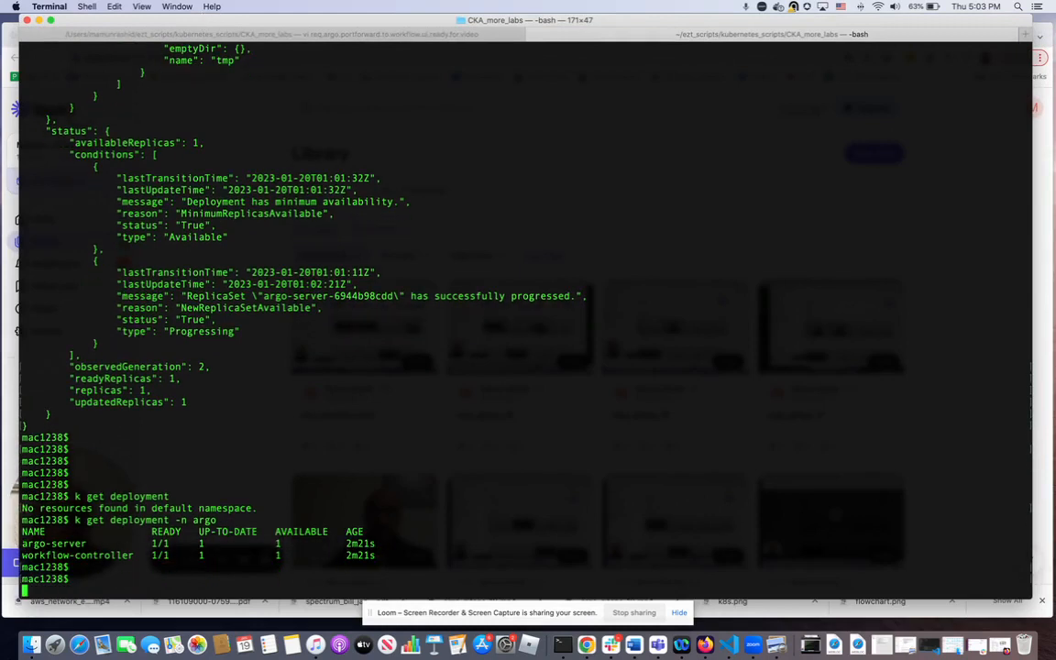
{"action": "type", "text": "kubectl -n argo port-forward deployment/argo-server 2746:2746"}
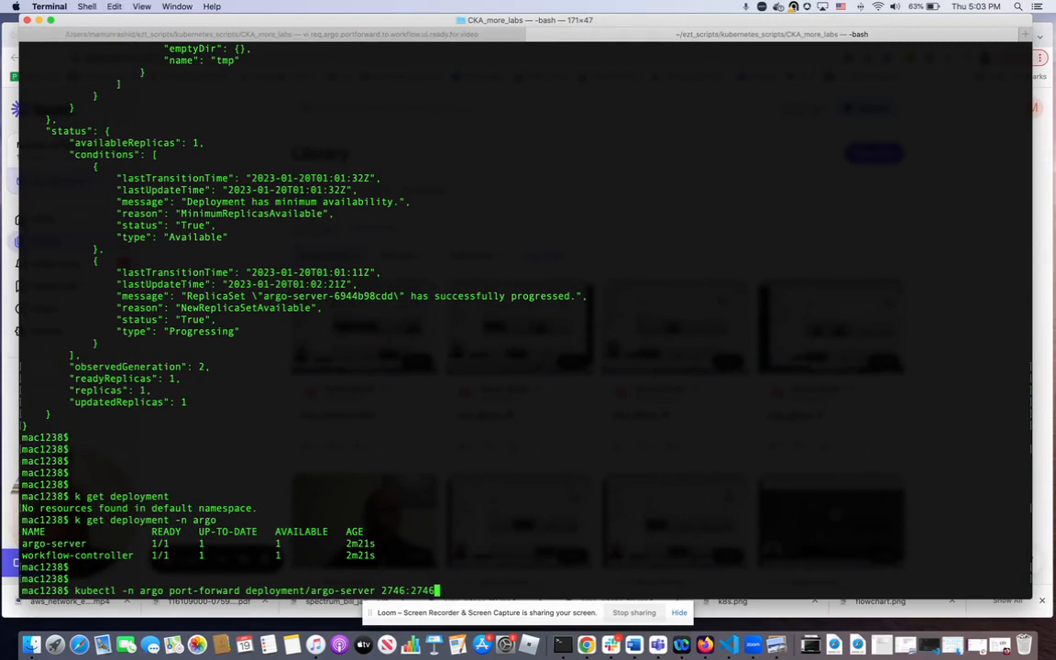
Step: Port-forward local 2746 to argo-server, then check the lost-connection errors in Terminal
{"action": "key", "text": "Return"}
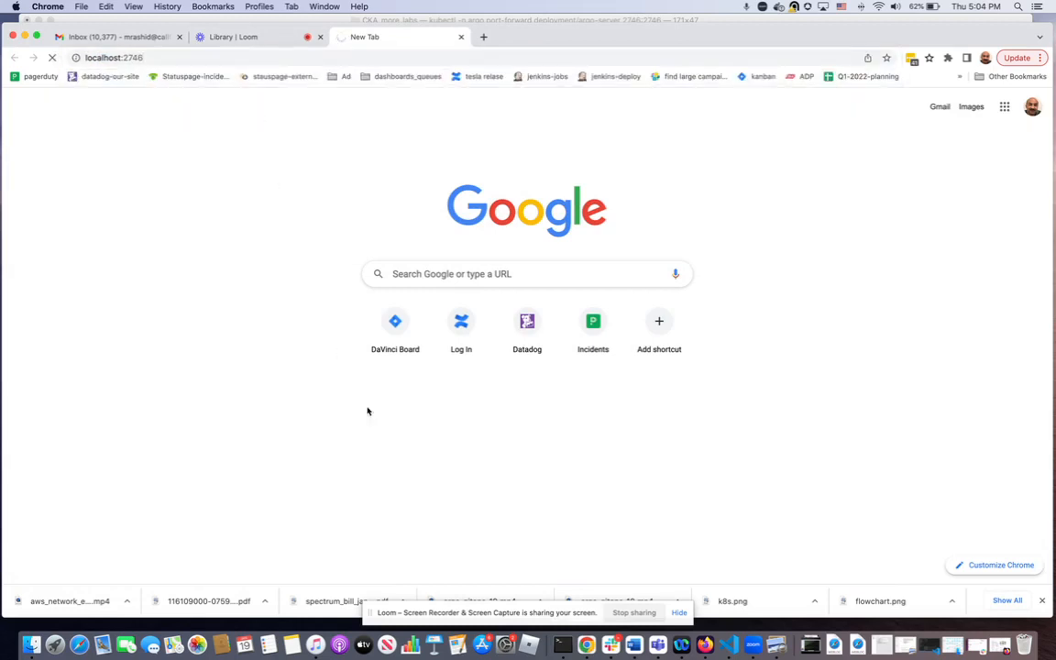
{"action": "left_click", "coordinate": [563, 643]}
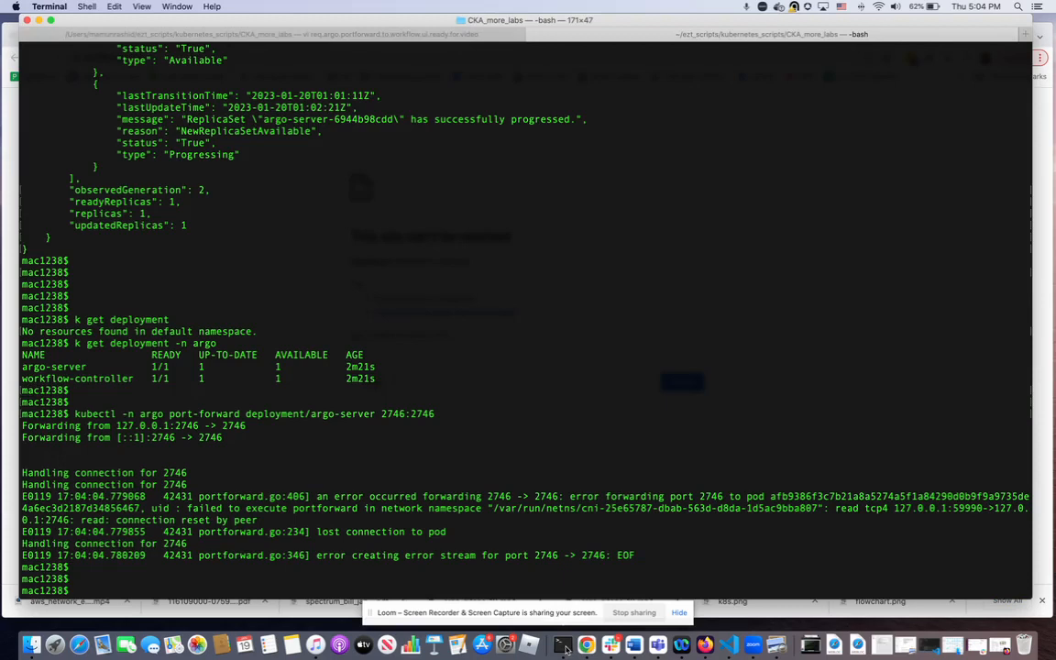
{"action": "mouse_move", "coordinate": [209, 448]}
{"action": "type", "text": "k "}
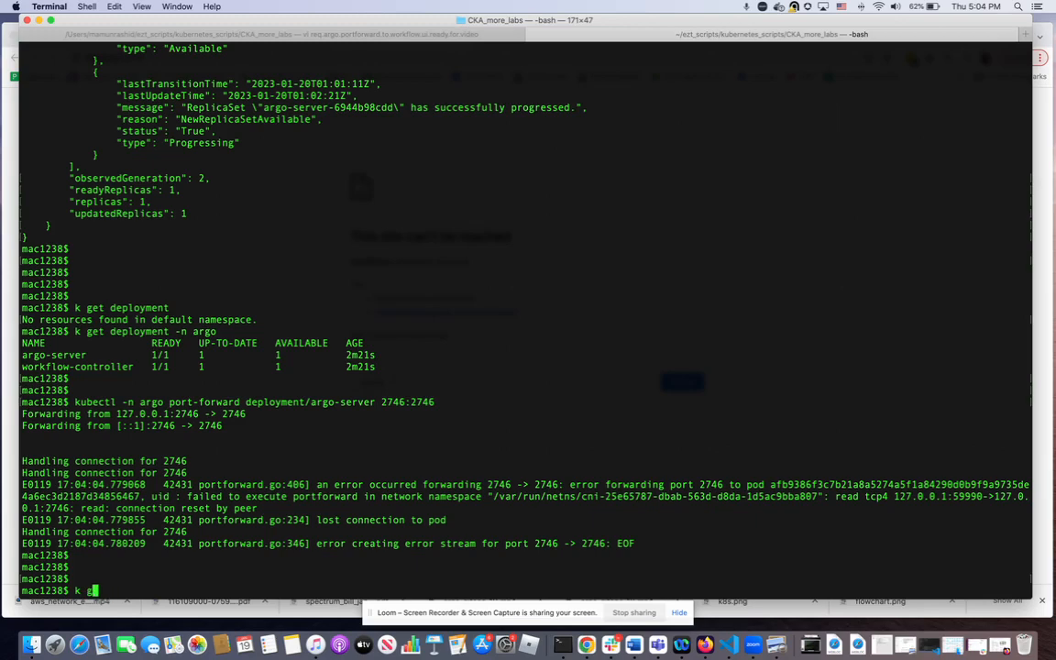
Step: List argo pods and begin a port-forward to pod argo-server-6944b98cdd-ttg7t
{"action": "type", "text": "get pod -n argo"}
{"action": "type", "text": "k -n argo"}
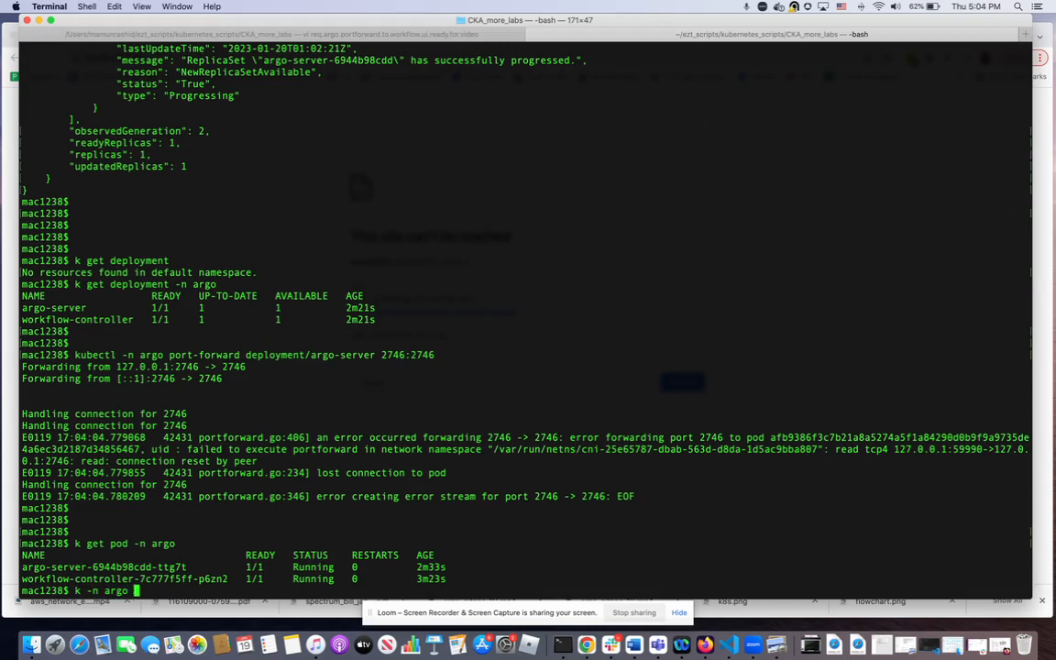
{"action": "mouse_move", "coordinate": [175, 342]}
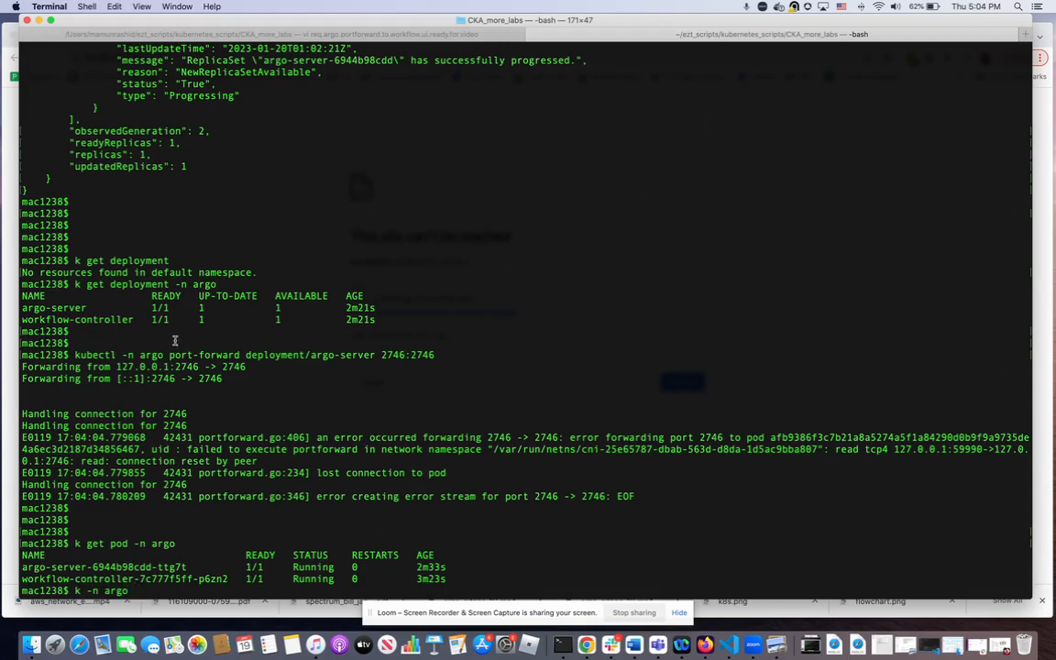
{"action": "double_click", "coordinate": [204, 355]}
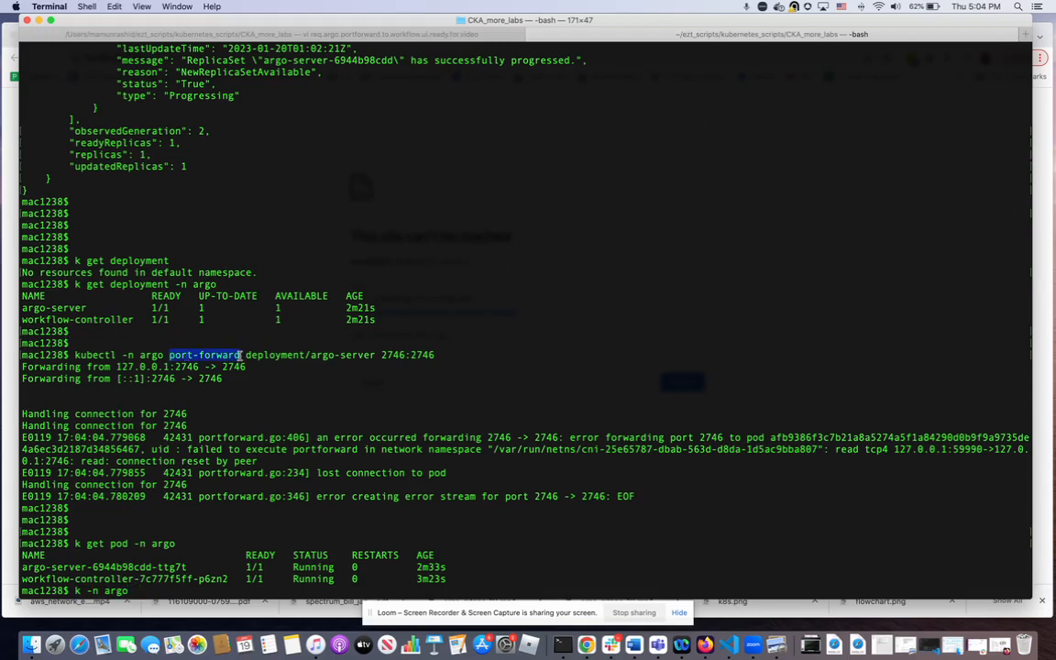
{"action": "type", "text": "port-forward pod/"}
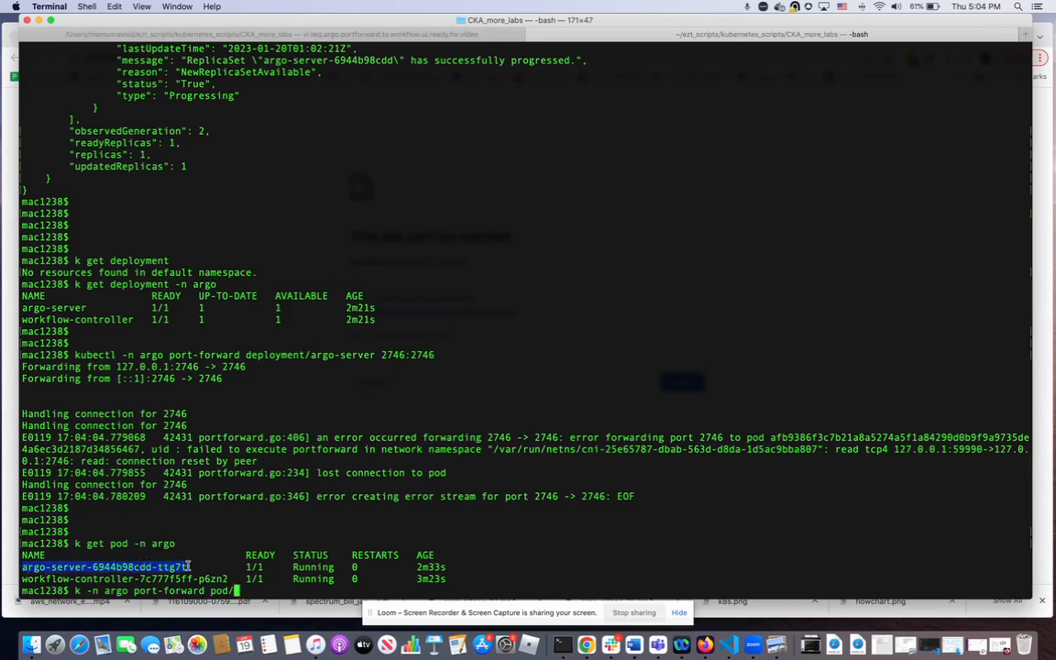
{"action": "type", "text": "argo-server-6944b98cdd-ttg7t"}
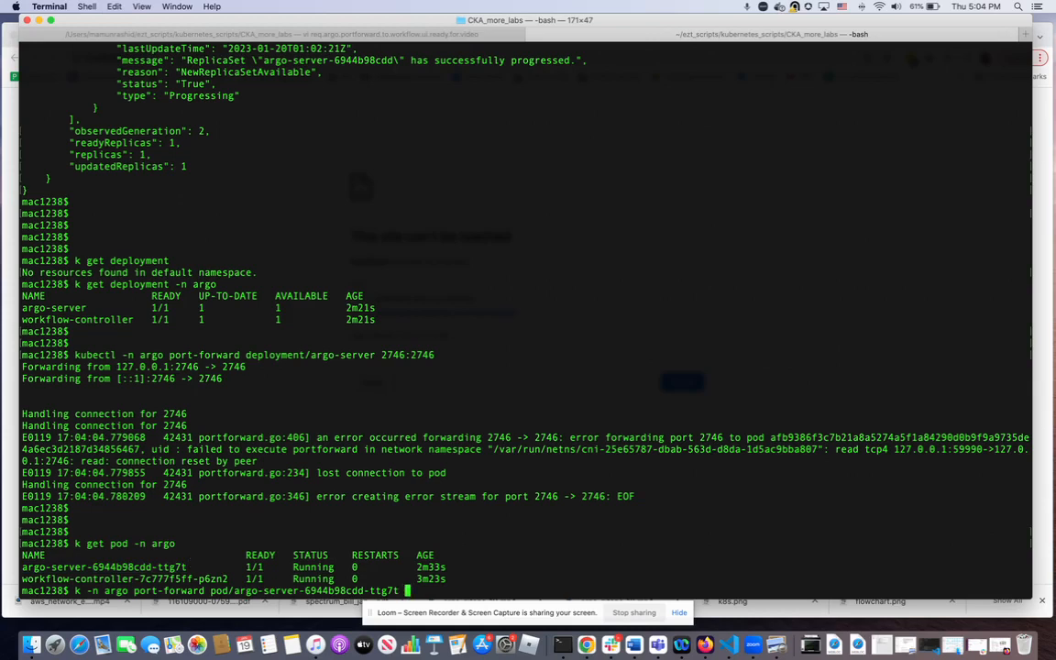
{"action": "type", "text": "27"}
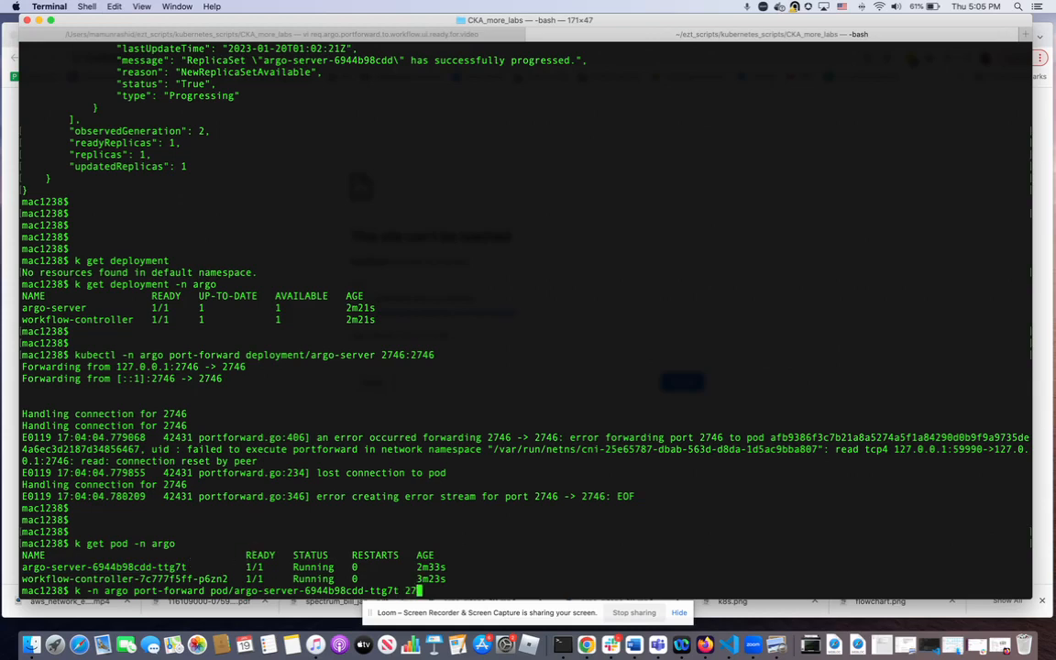